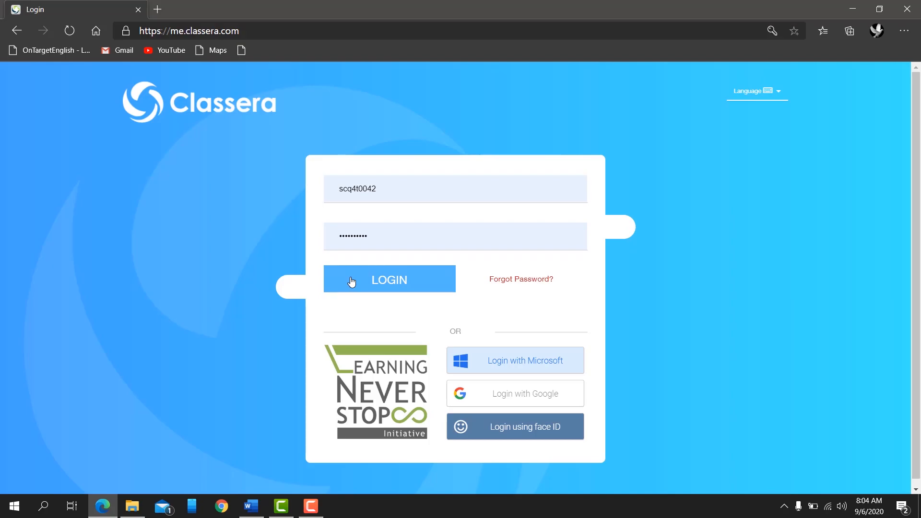
Sign in to the Classera account to reach the course dashboard
left_click(389, 279)
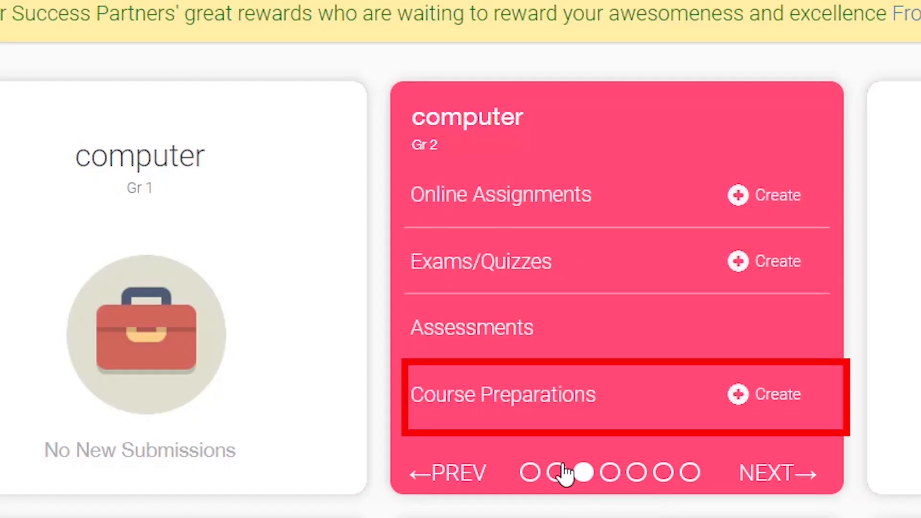
mouse_move(476, 404)
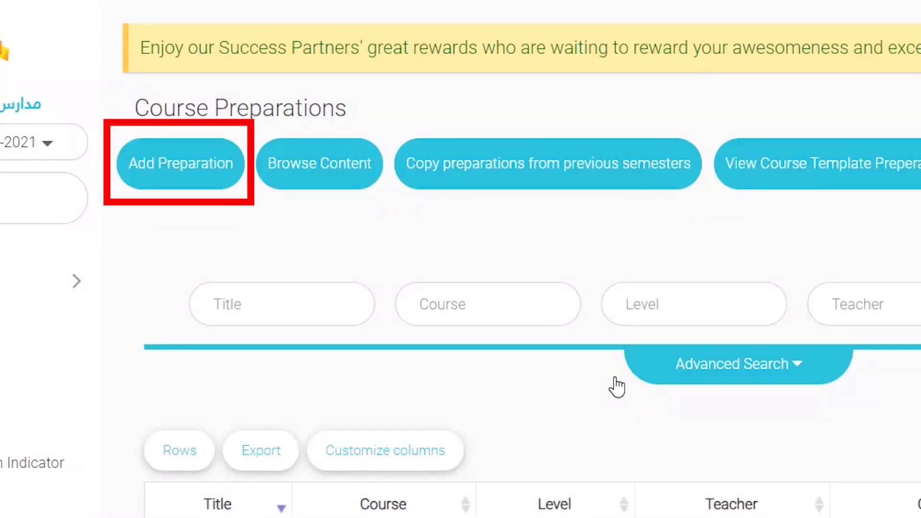
mouse_move(511, 421)
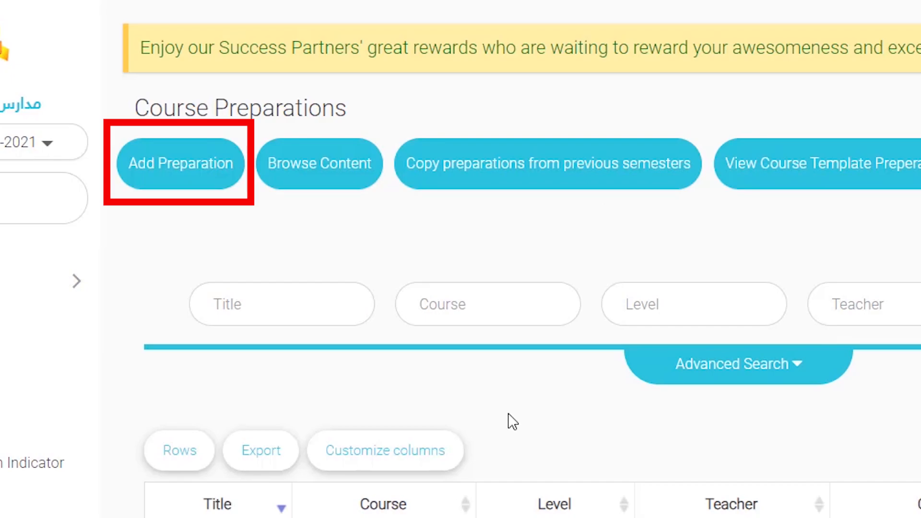
Start a new preparation and enter 'Week 1' at the start of its title
left_click(180, 163)
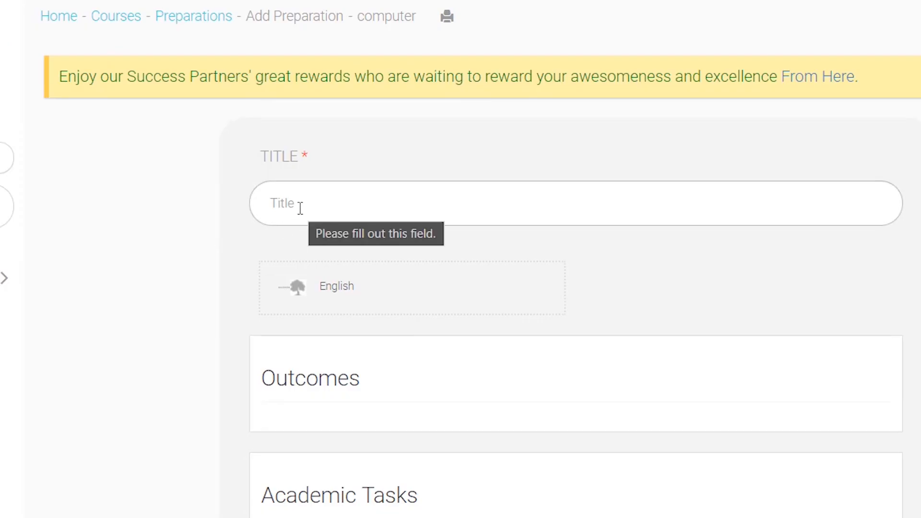
left_click(310, 506)
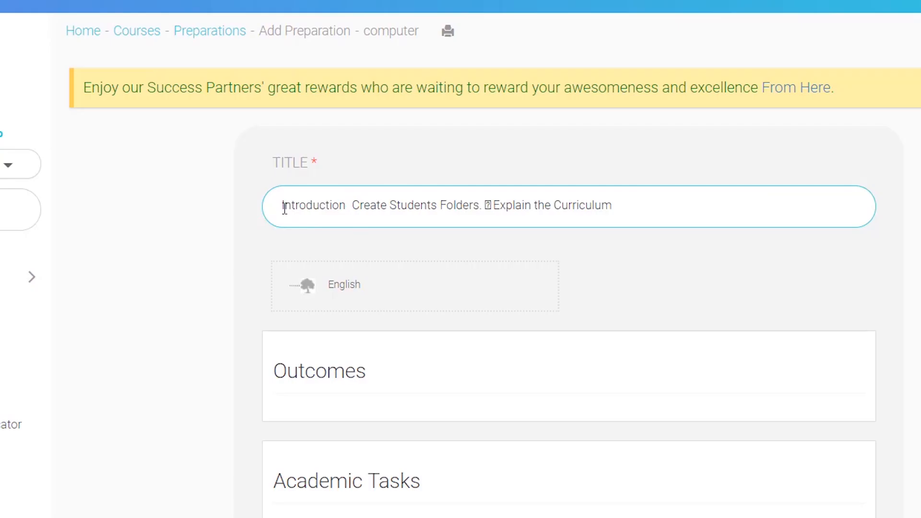
type("W")
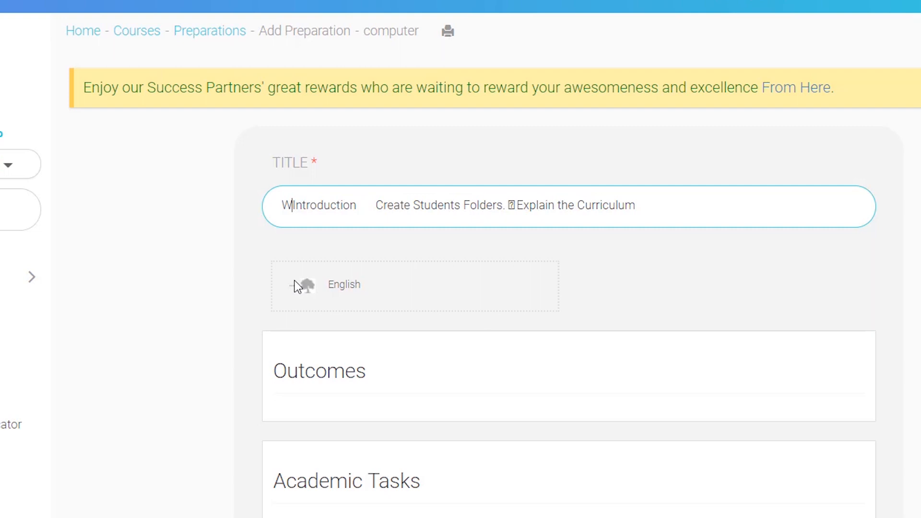
type("eek")
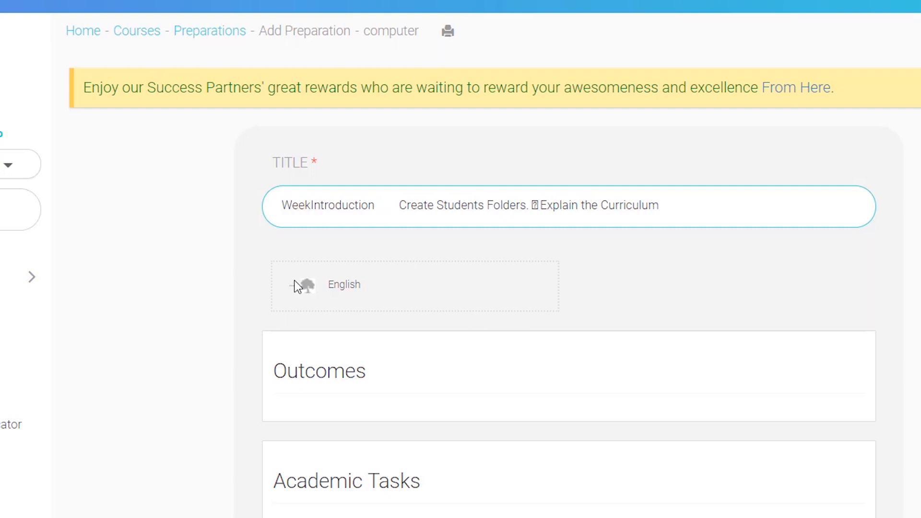
type("1")
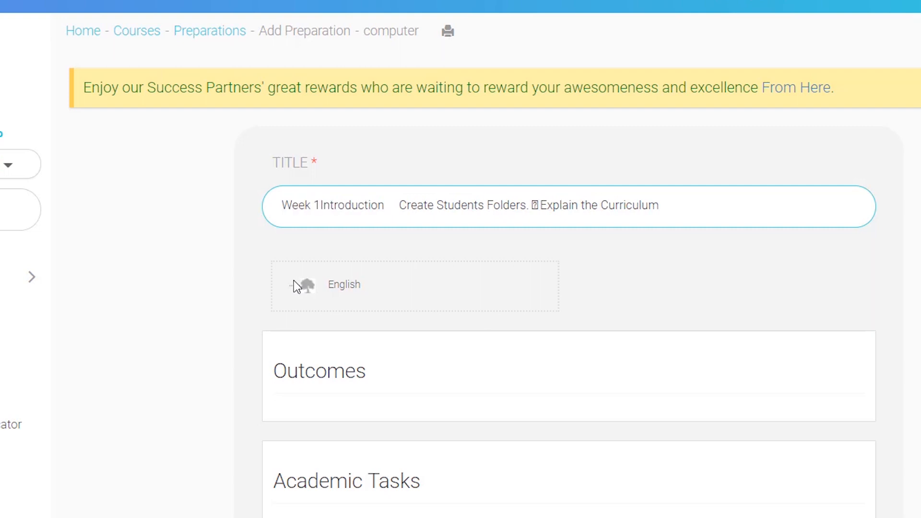
scroll("down", 3)
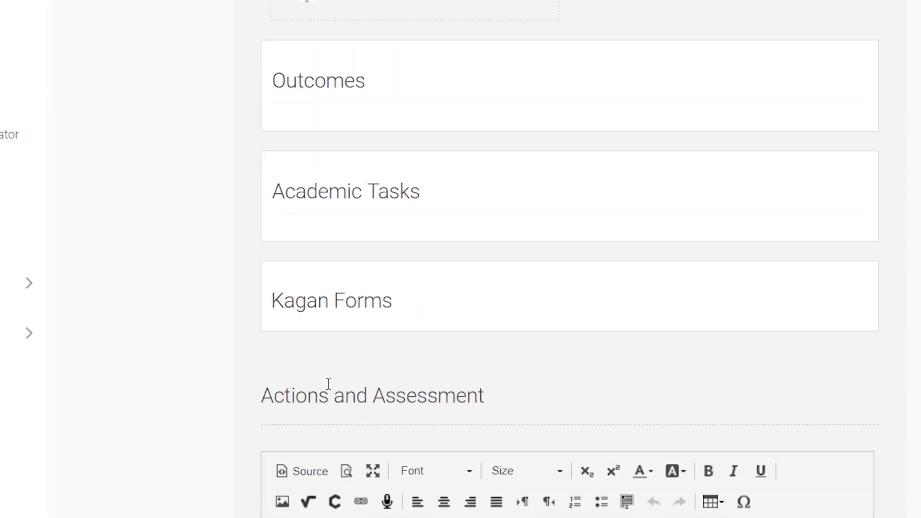
scroll("down", 3)
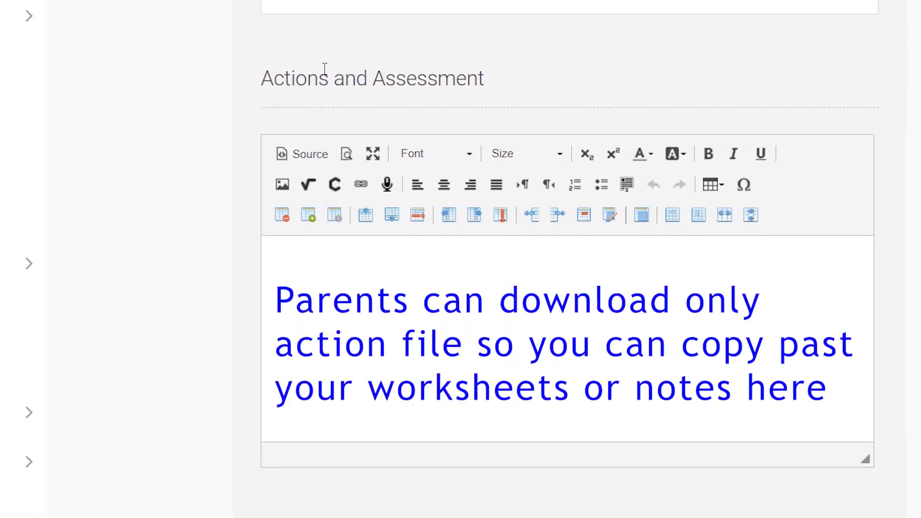
mouse_move(298, 114)
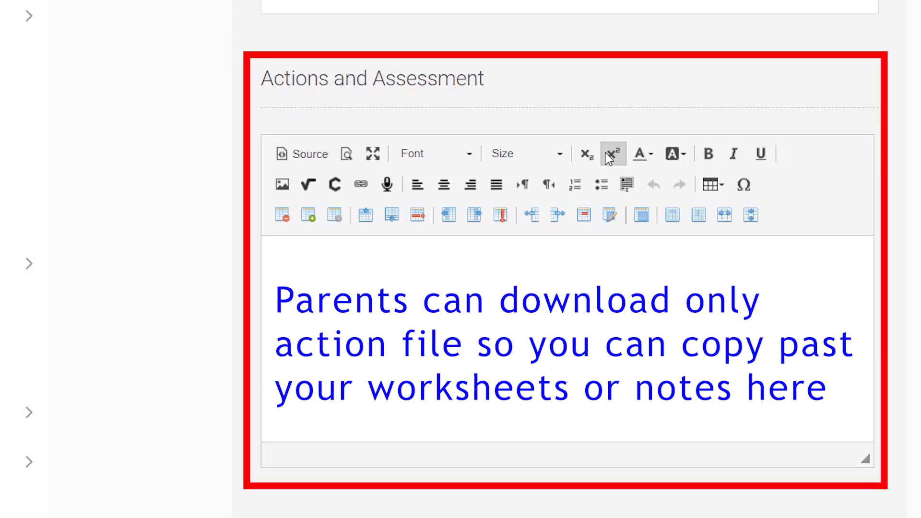
mouse_move(712, 185)
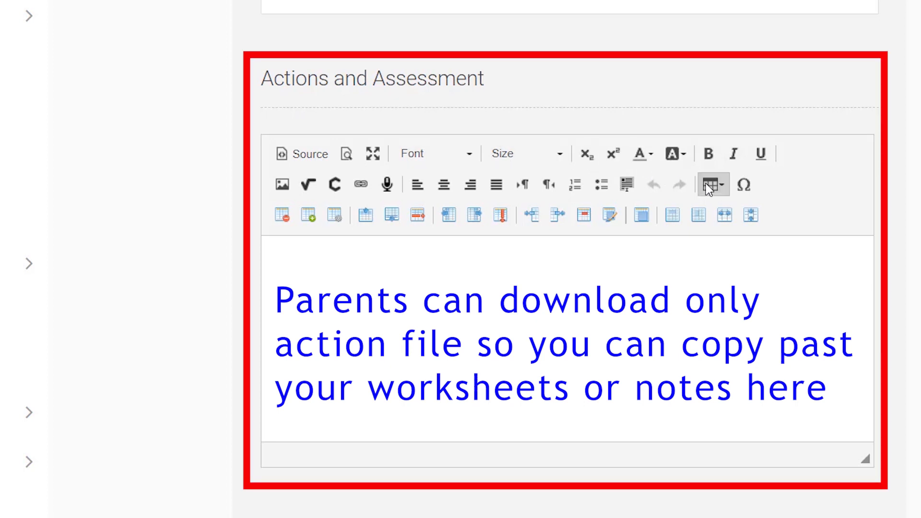
left_click(712, 184)
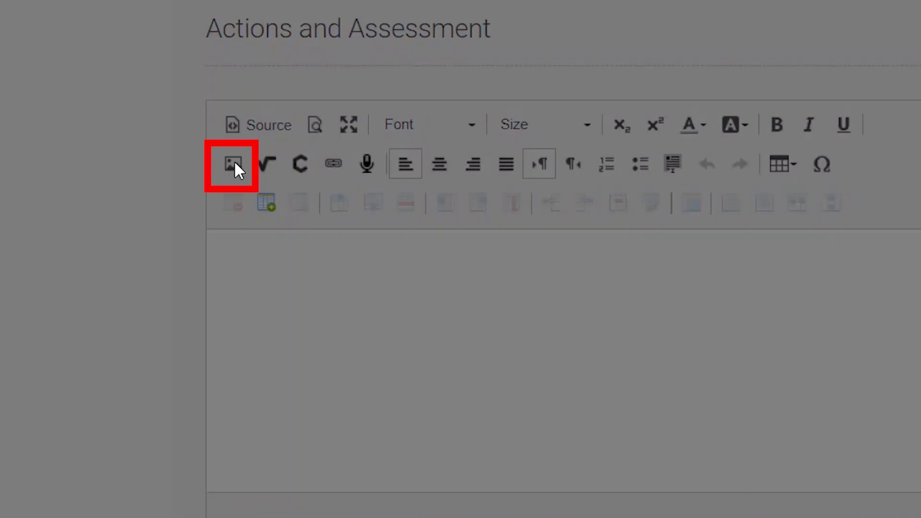
mouse_move(251, 97)
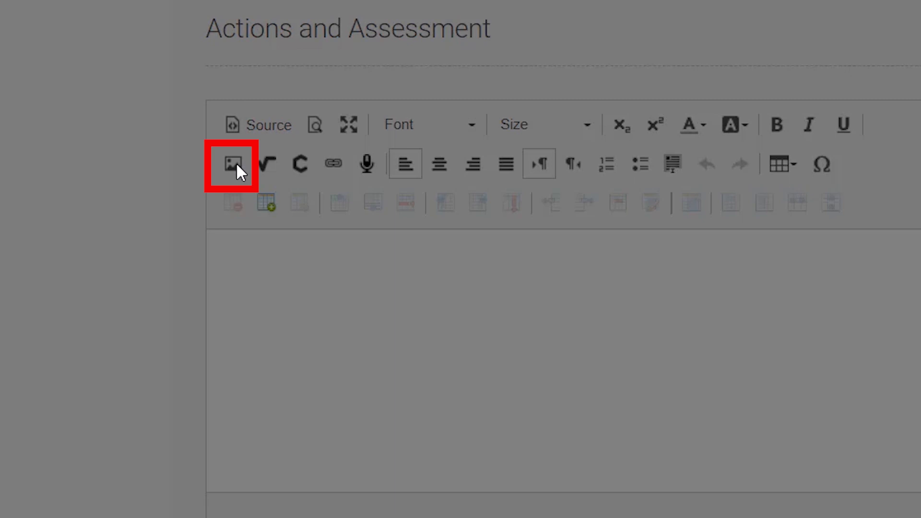
Upload IMG_20190827_125401.jpg to the server as the Actions and Assessment image and confirm its properties
left_click(232, 164)
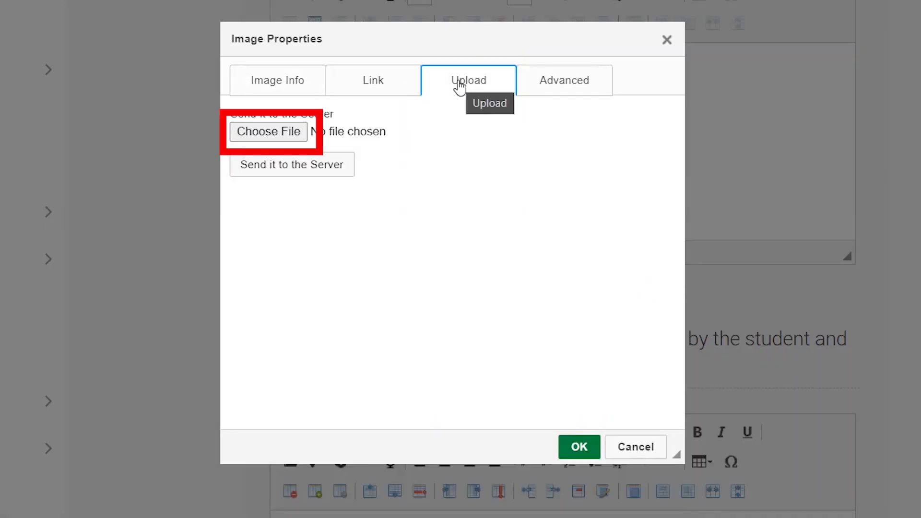
left_click(269, 132)
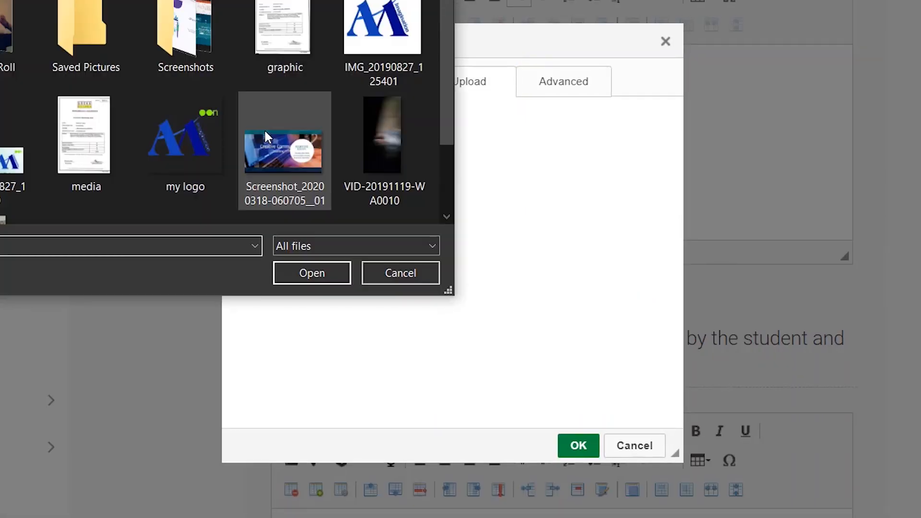
left_click(311, 272)
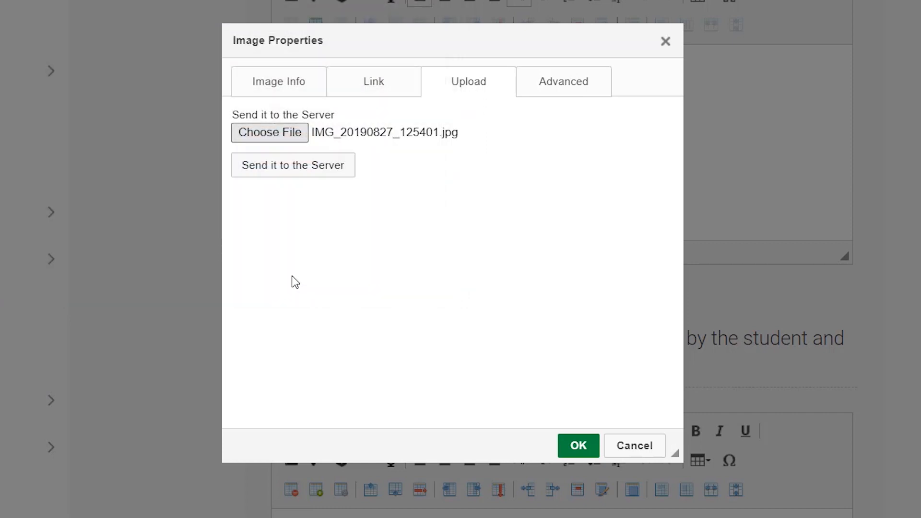
left_click(293, 165)
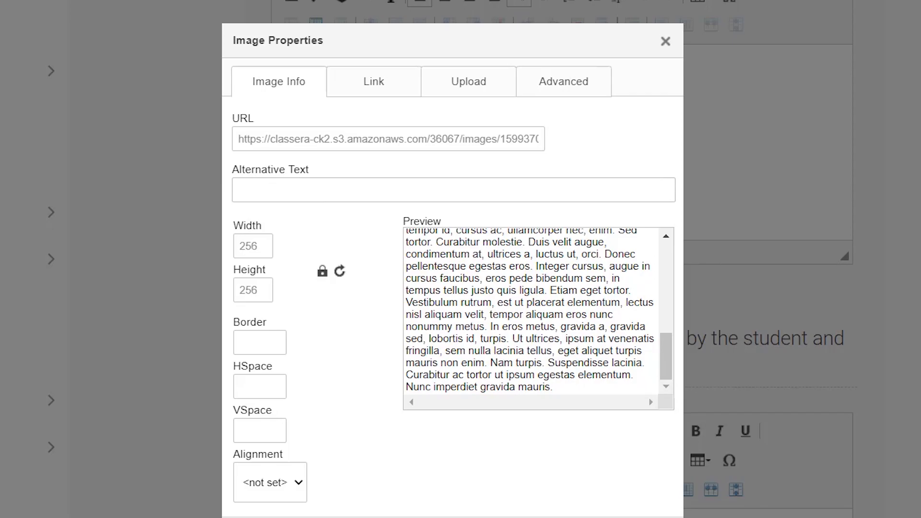
left_click(664, 42)
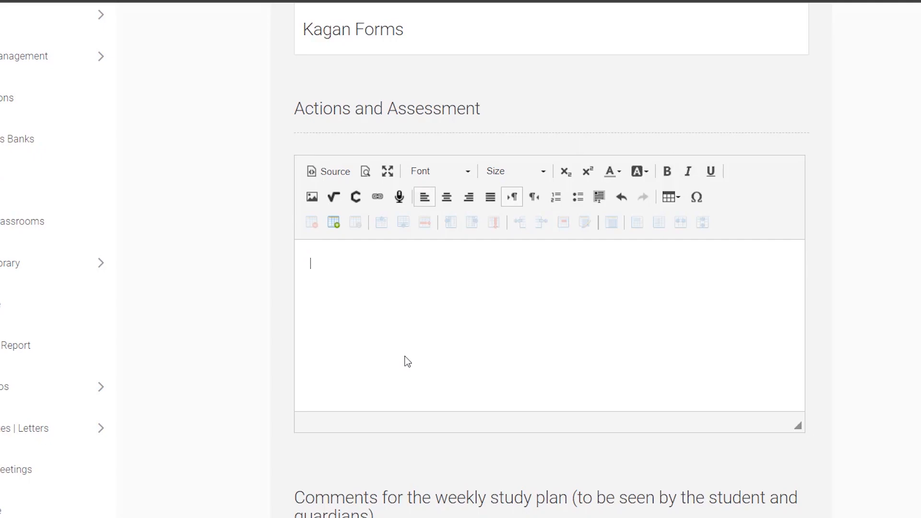
left_click(621, 211)
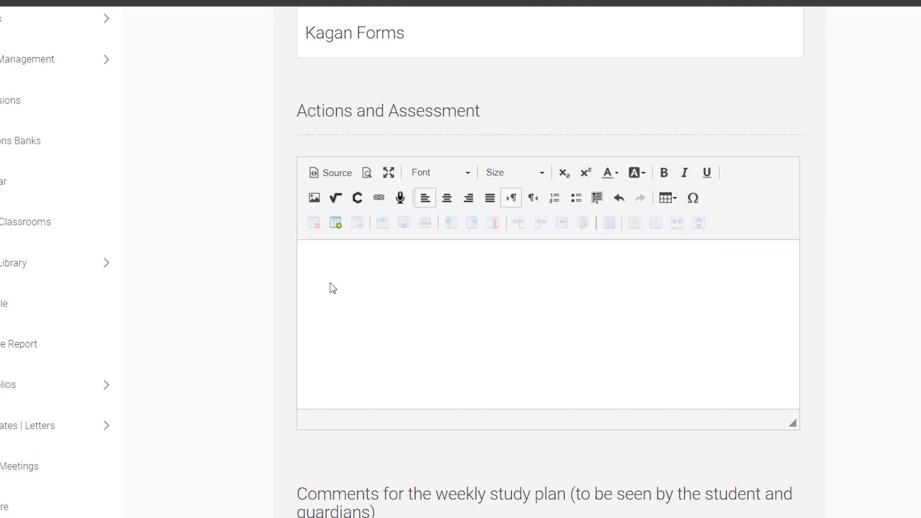
scroll("down", 3)
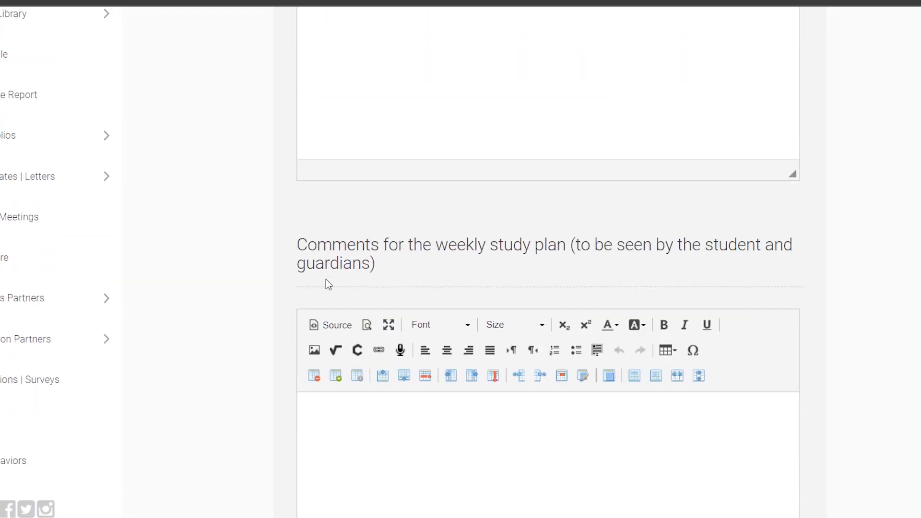
scroll("down", 3)
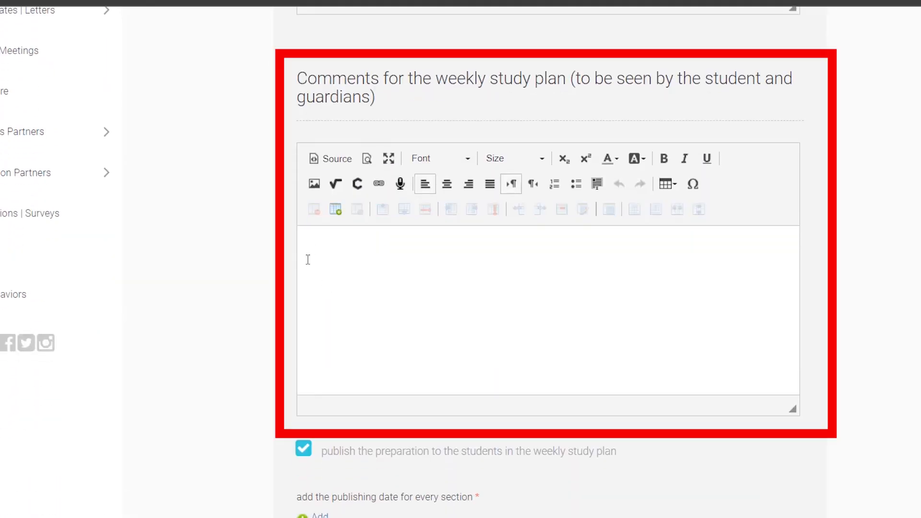
Enter the comment 'We will create folders for computer subject so we can save our each class work'
type("We will create folders for computer subject so we can save")
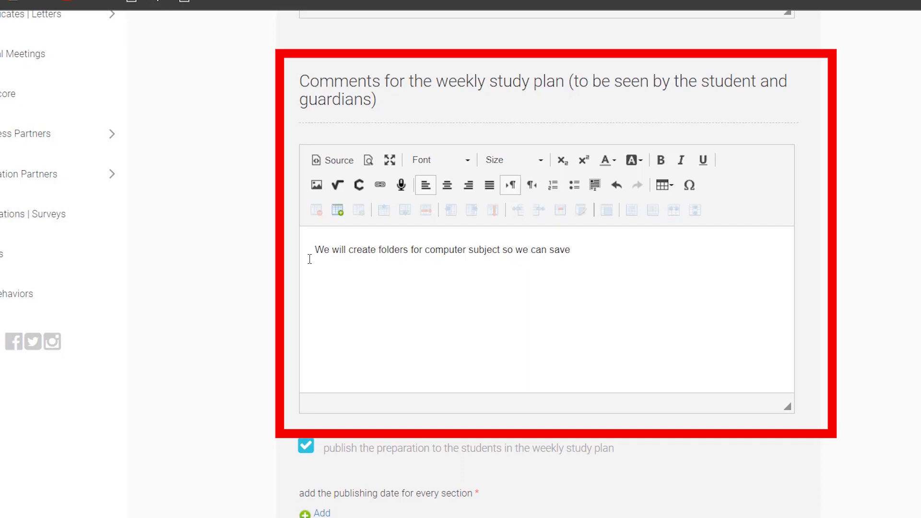
type("our ea")
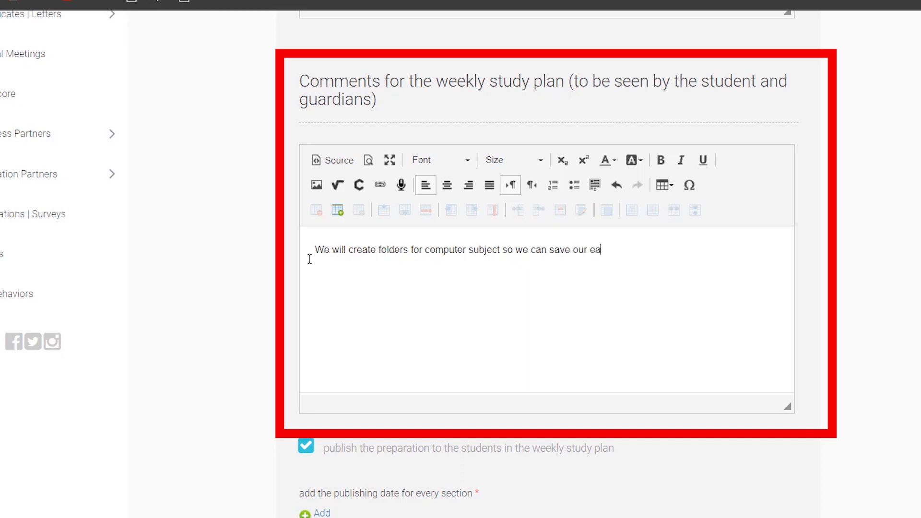
type("ch c")
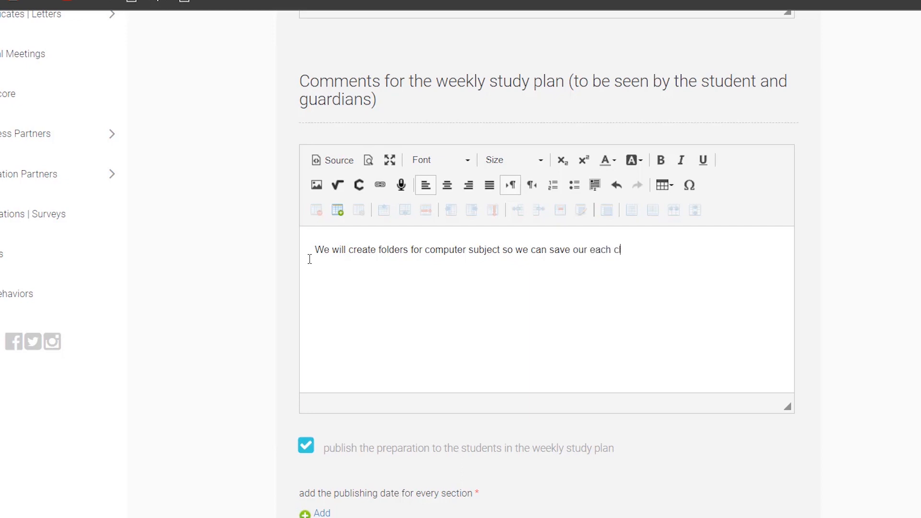
type("lass work in one folder")
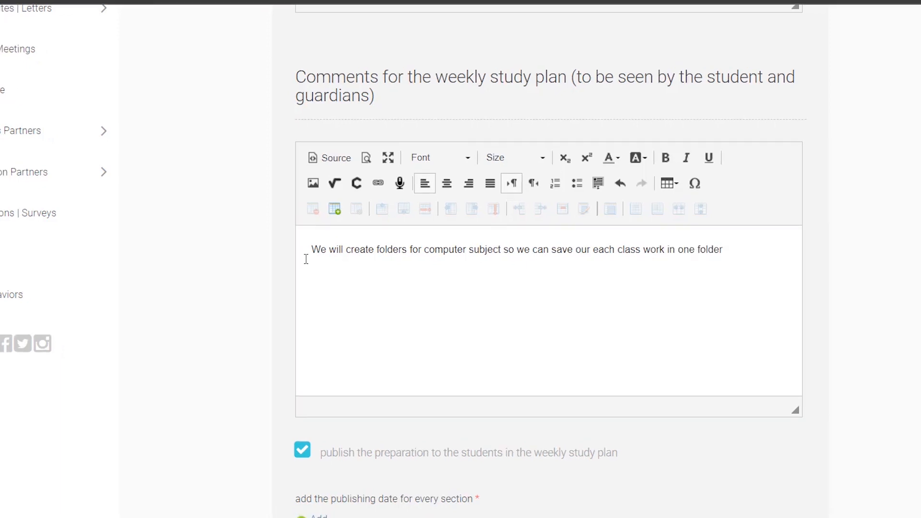
mouse_move(235, 199)
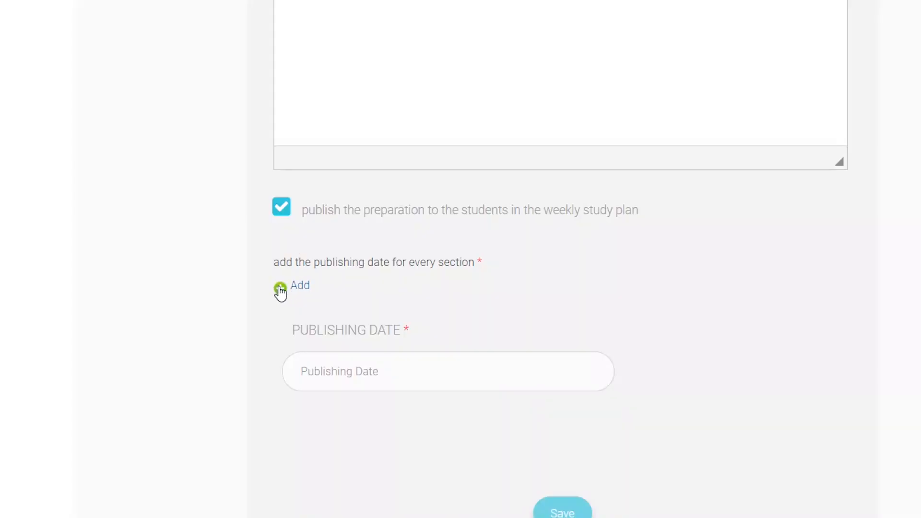
Add a publishing row dated 2020-09-09 for the Gr 2 B and A fifth-period sections
left_click(299, 286)
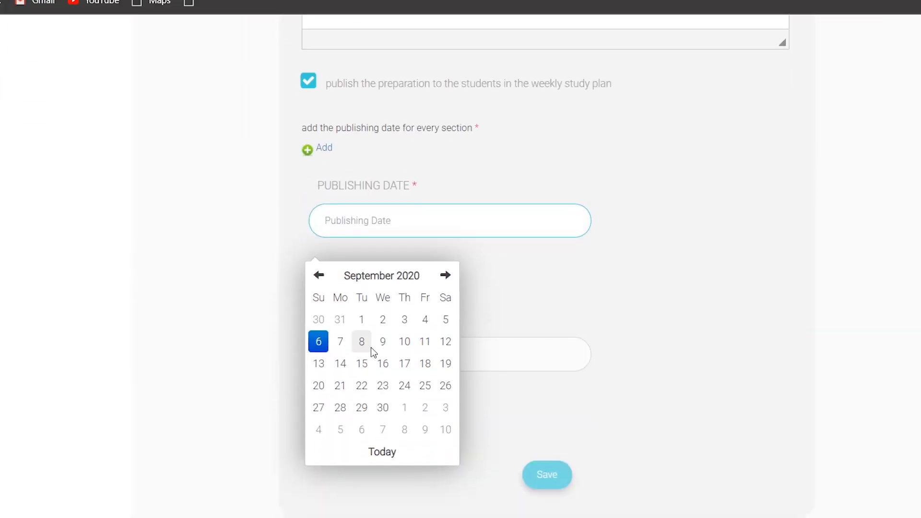
left_click(382, 341)
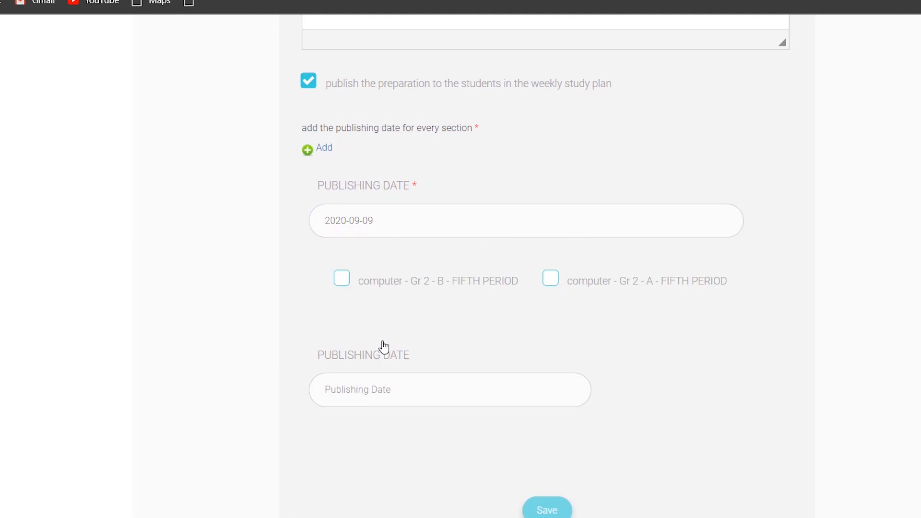
left_click(341, 278)
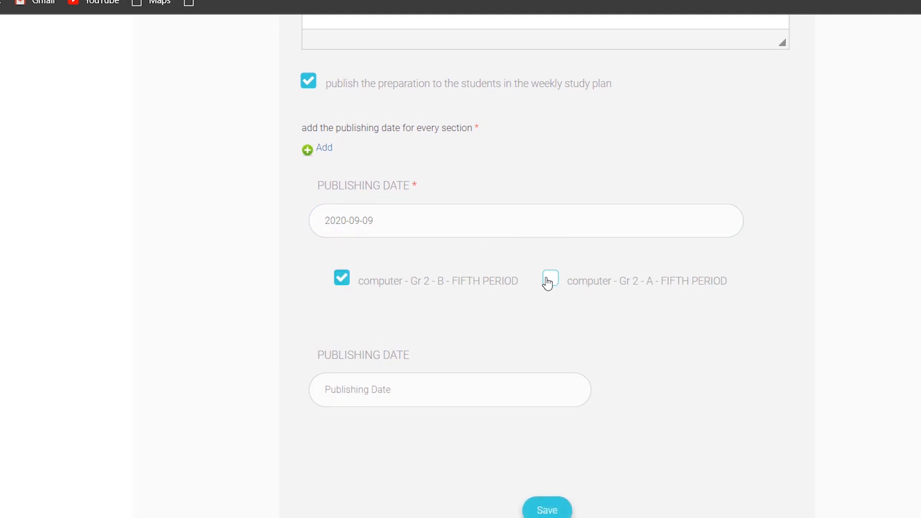
left_click(449, 389)
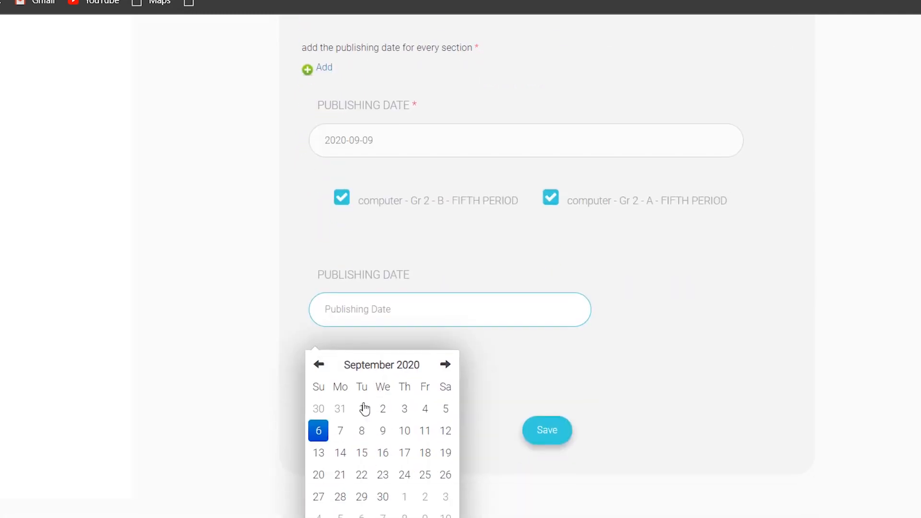
mouse_move(340, 409)
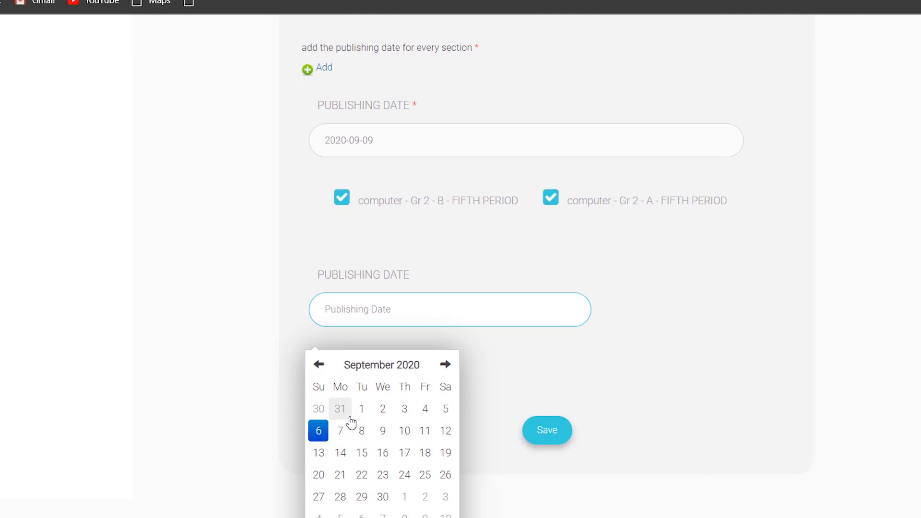
Set the second row to 2020-09-08 for Gr 2 F and E third-period sections and save the preparation
left_click(340, 431)
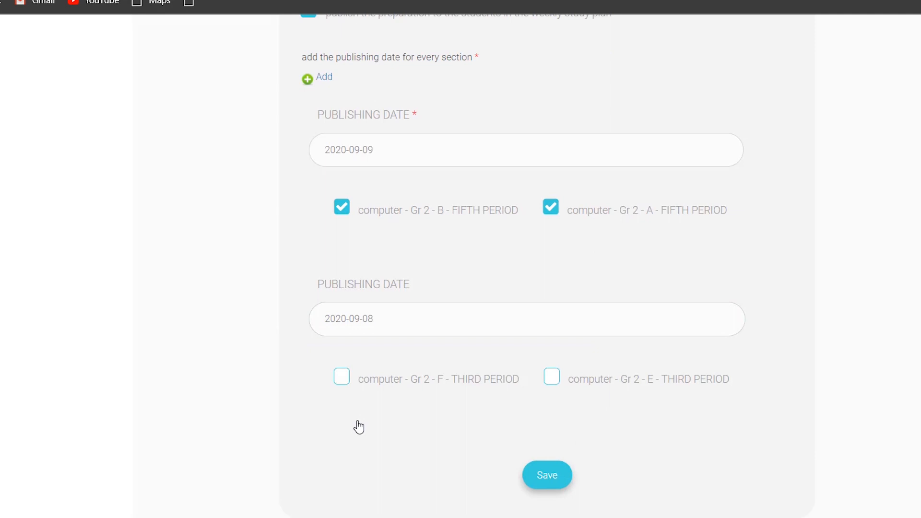
left_click(341, 376)
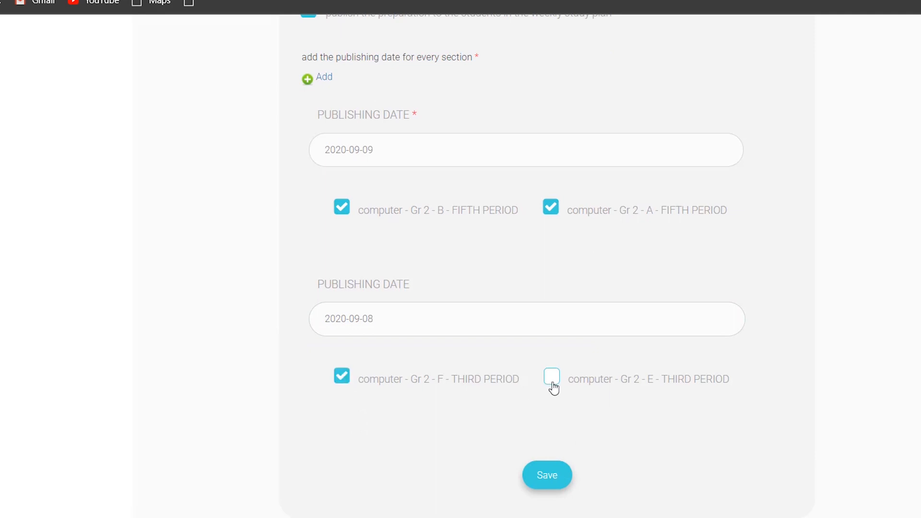
left_click(551, 377)
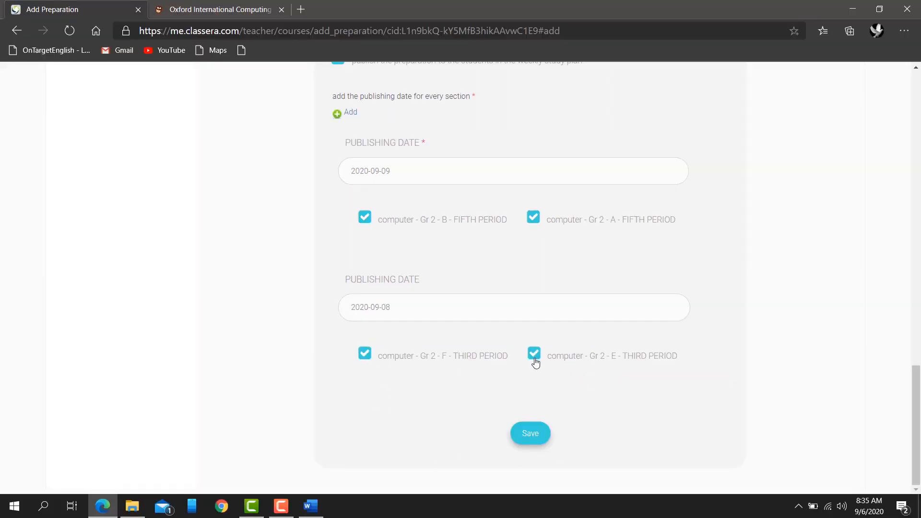
scroll("down", 3)
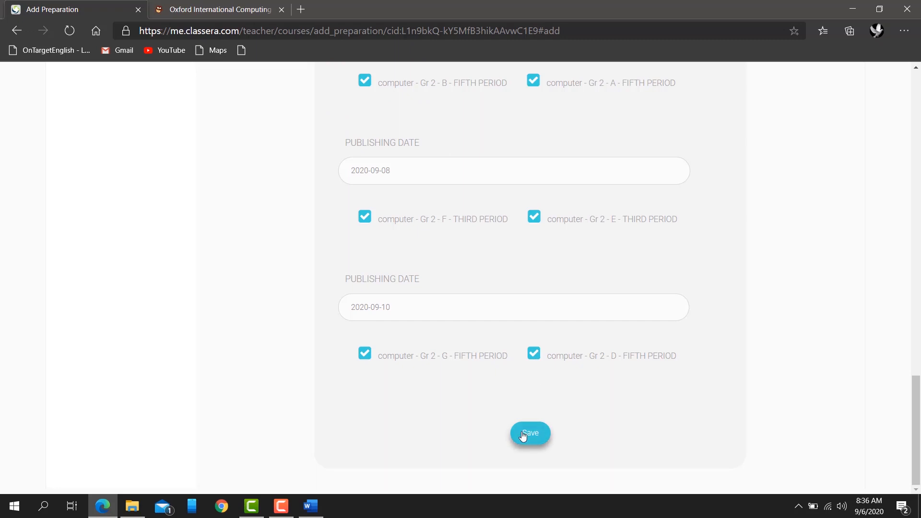
left_click(529, 433)
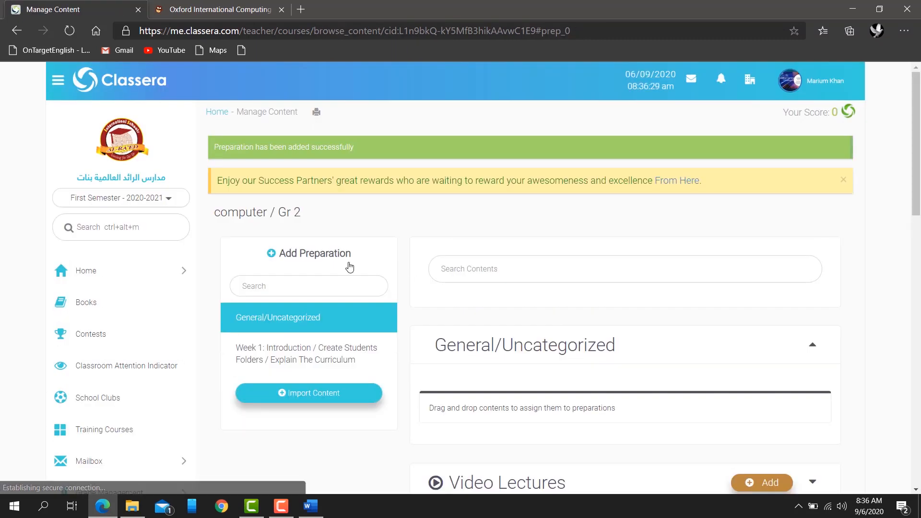
Scroll through the Manage Content page's Video Lectures, Course Material and other sections
scroll("down", 3)
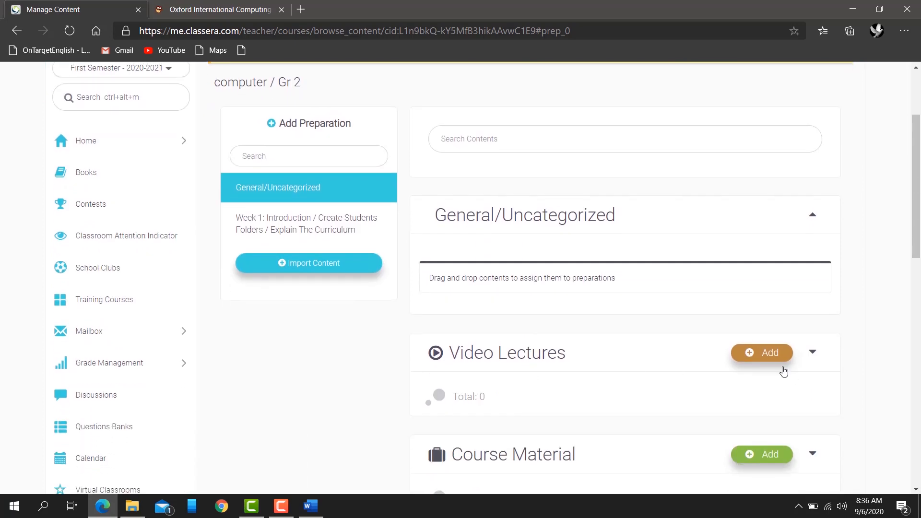
scroll("down", 3)
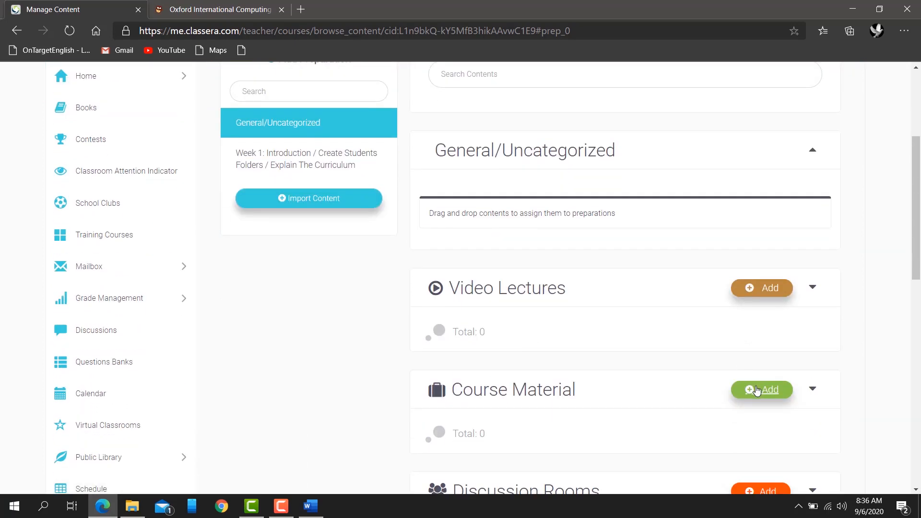
scroll("down", 3)
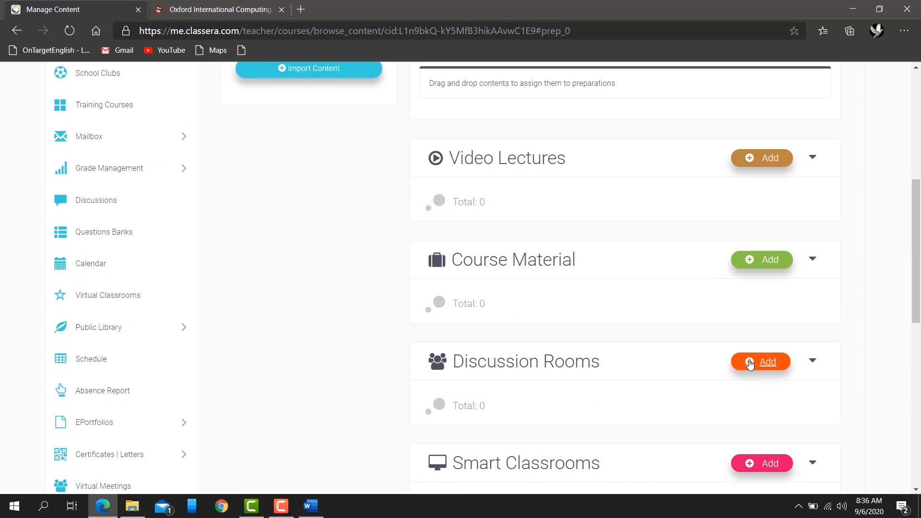
scroll("down", 3)
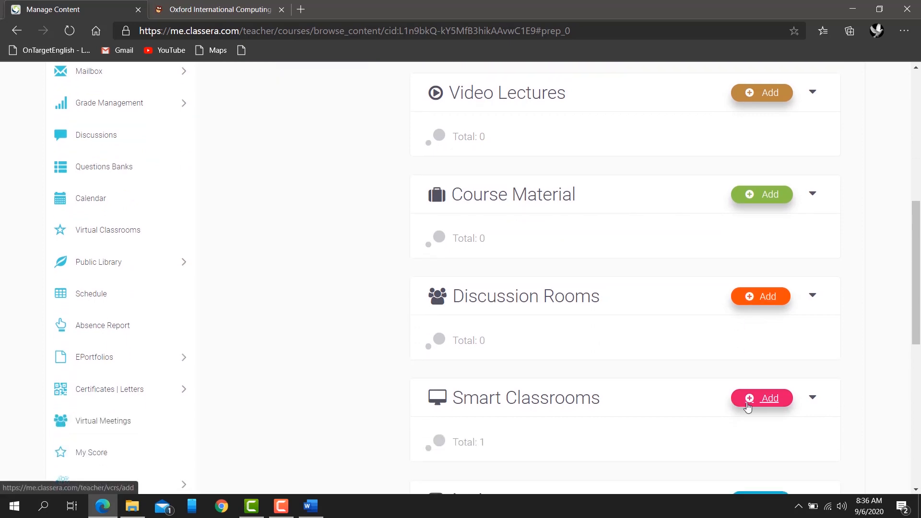
scroll("down", 3)
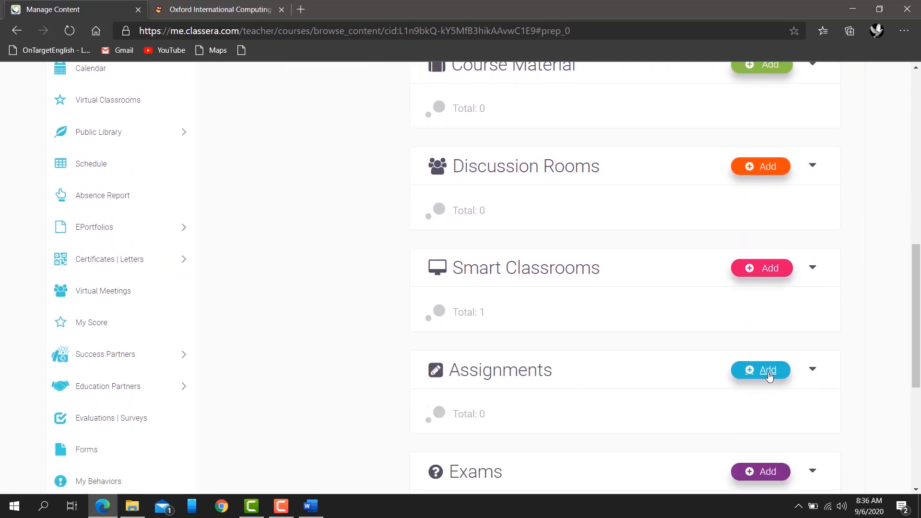
scroll("down", 3)
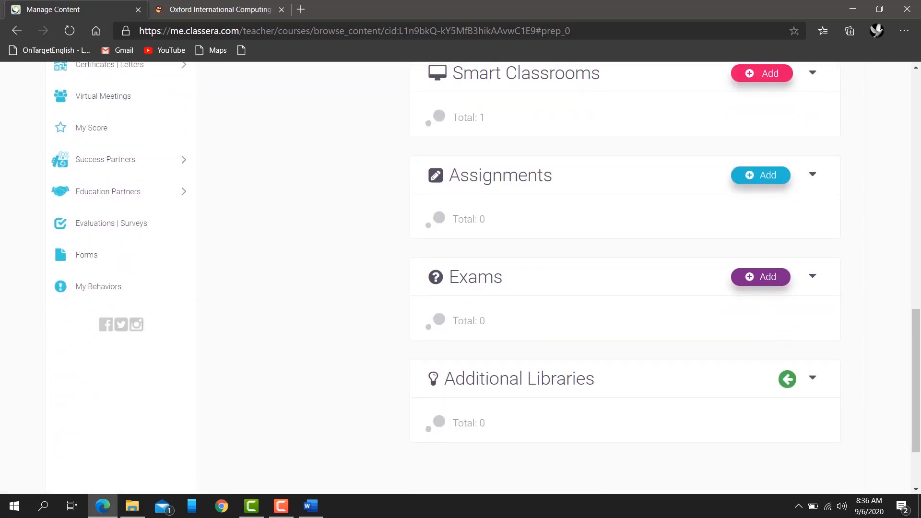
scroll("up", 3)
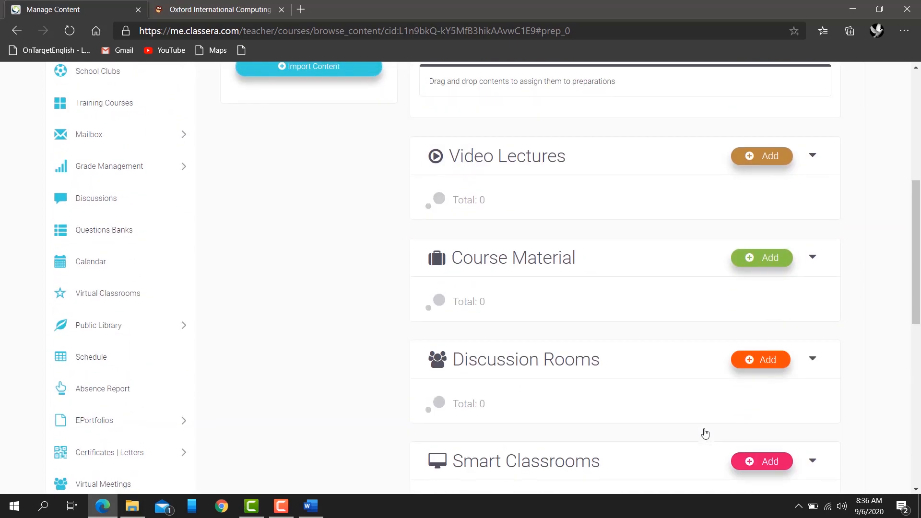
Start a new video lecture upload and browse its Title, Preparation and publishing section fields
left_click(760, 156)
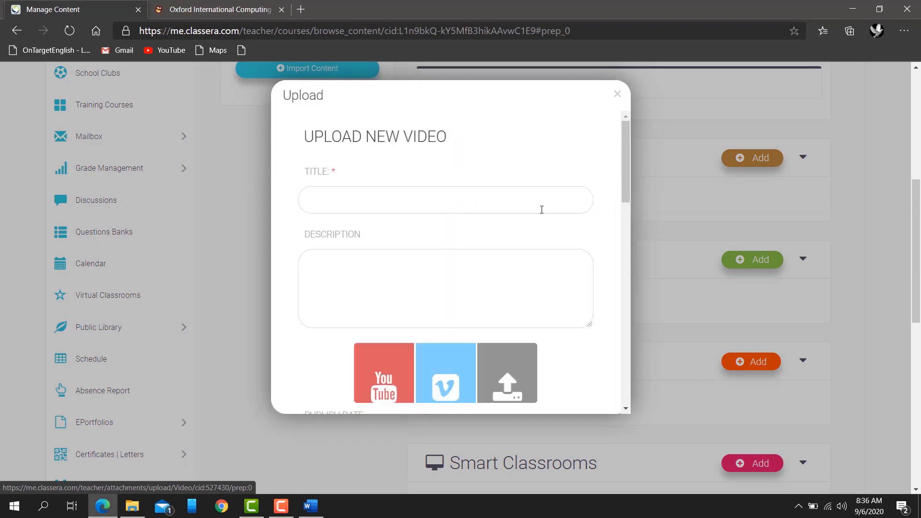
left_click(444, 199)
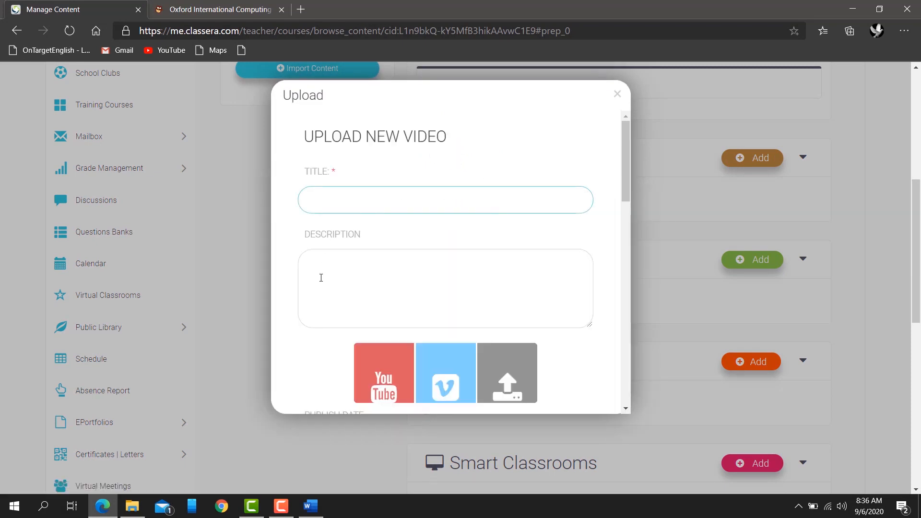
scroll("down", 3)
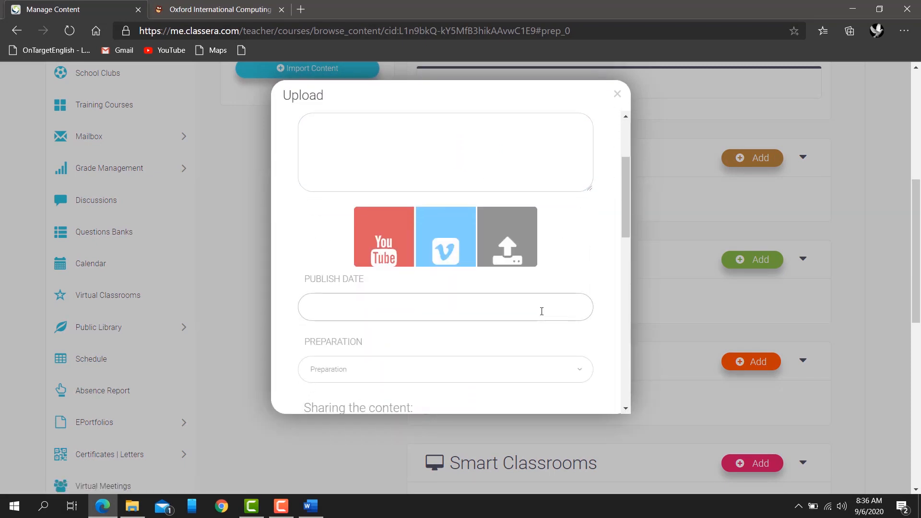
left_click(445, 278)
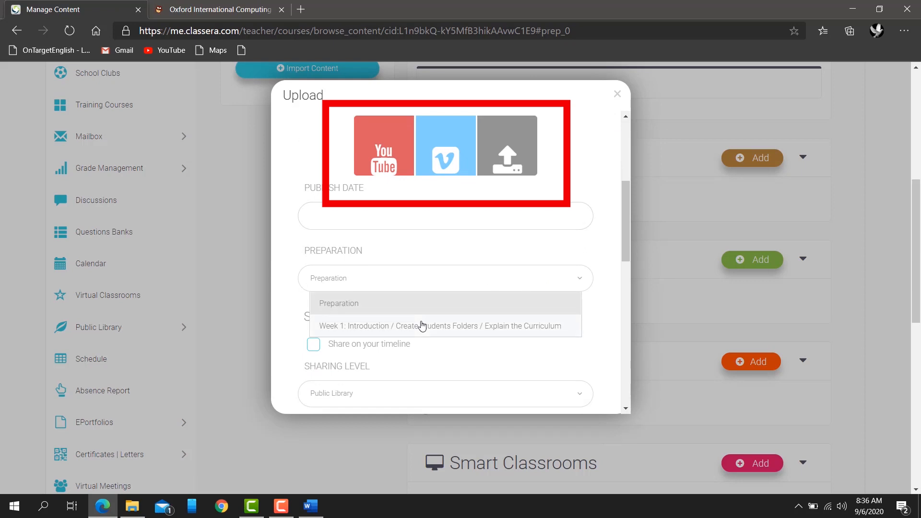
scroll("down", 3)
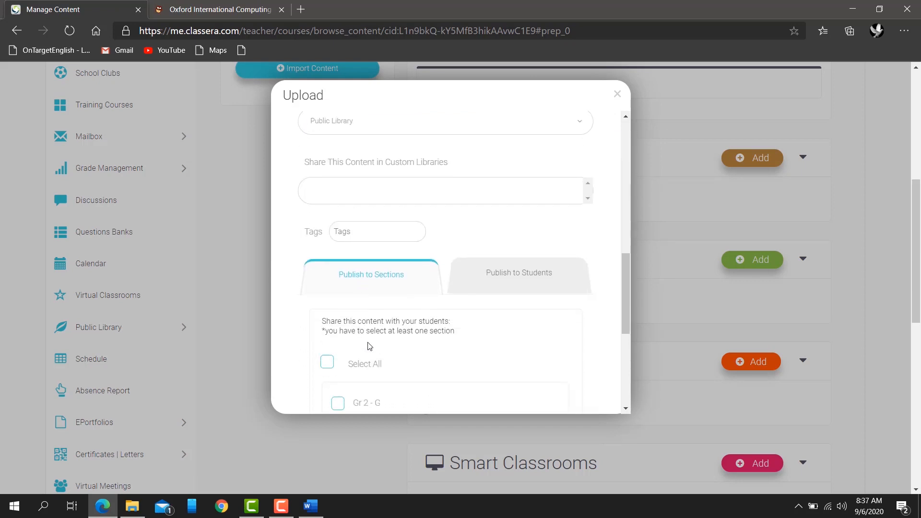
scroll("down", 3)
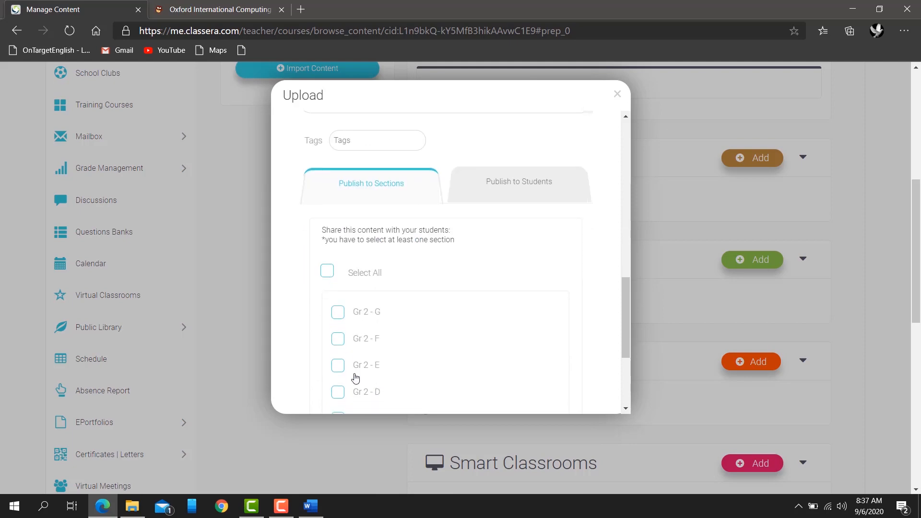